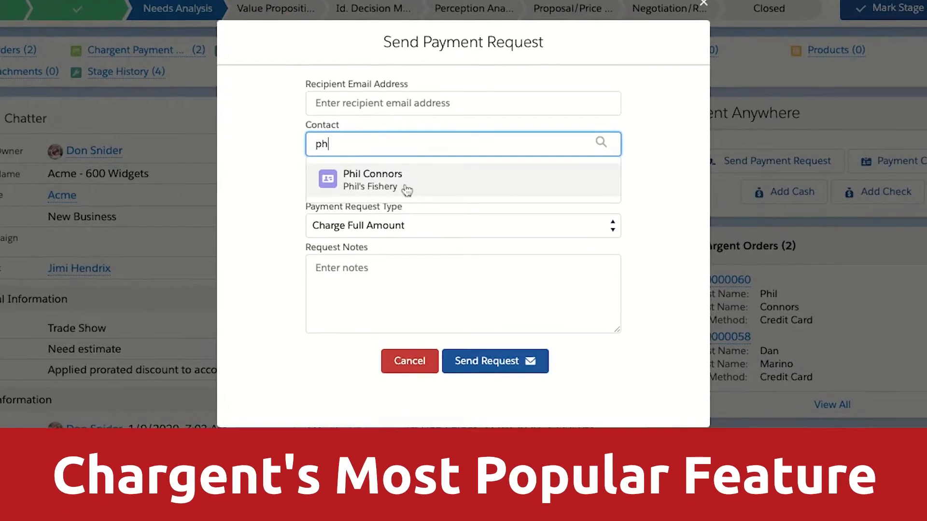
Step: Choose the contact from the search results and send the $800.00 payment request
left_click(372, 180)
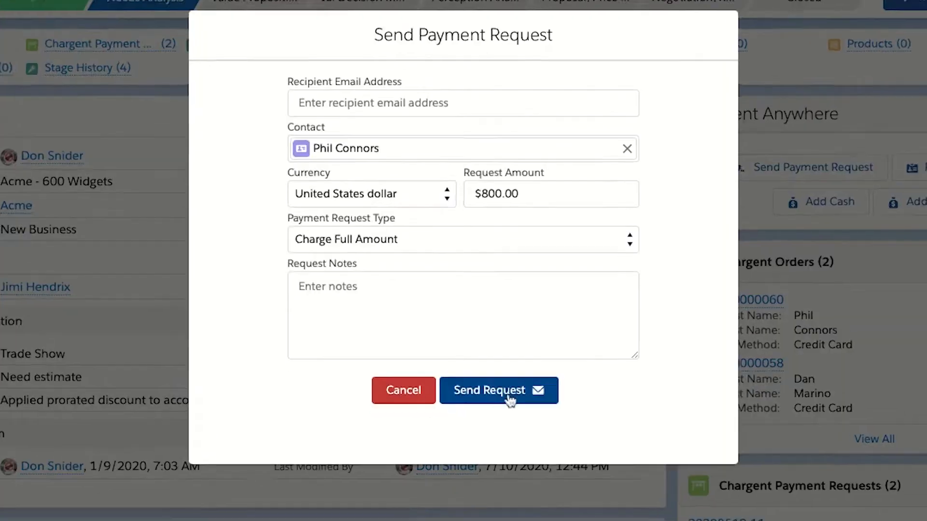
left_click(498, 390)
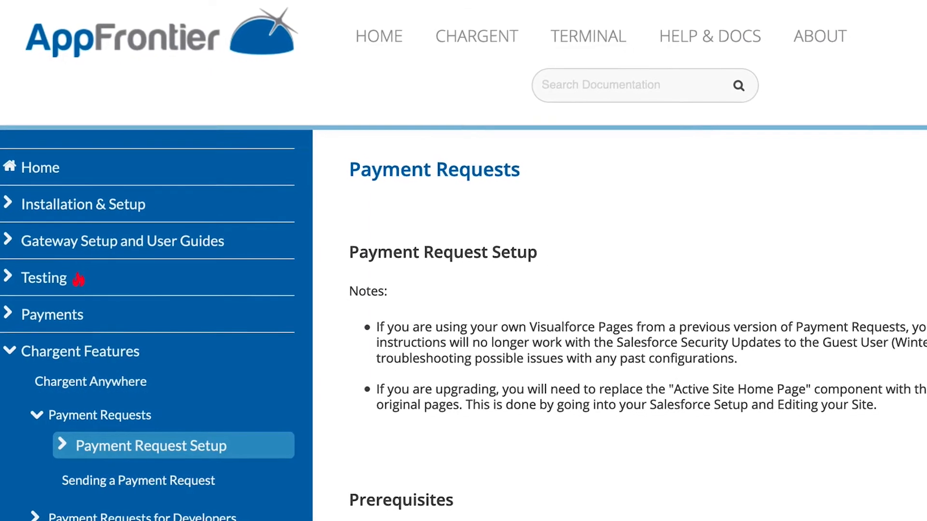
scroll("down", 3)
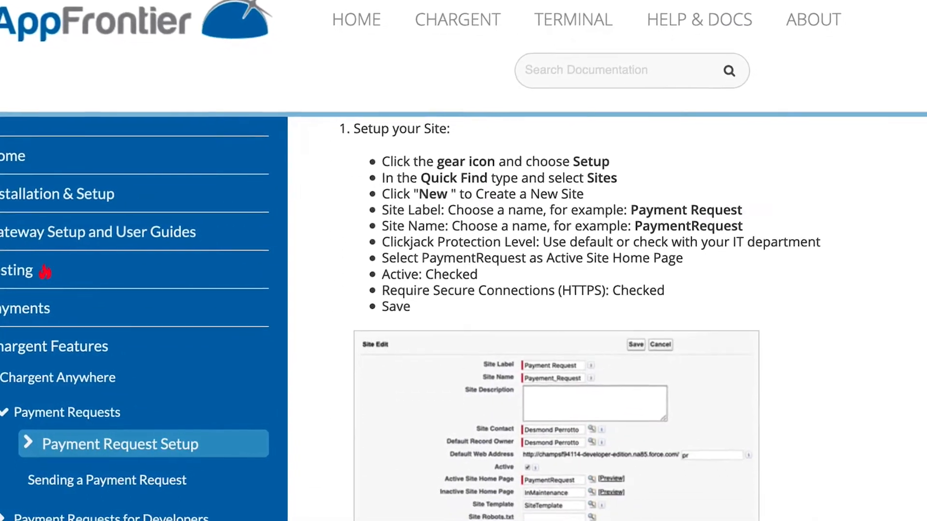
left_click(50, 98)
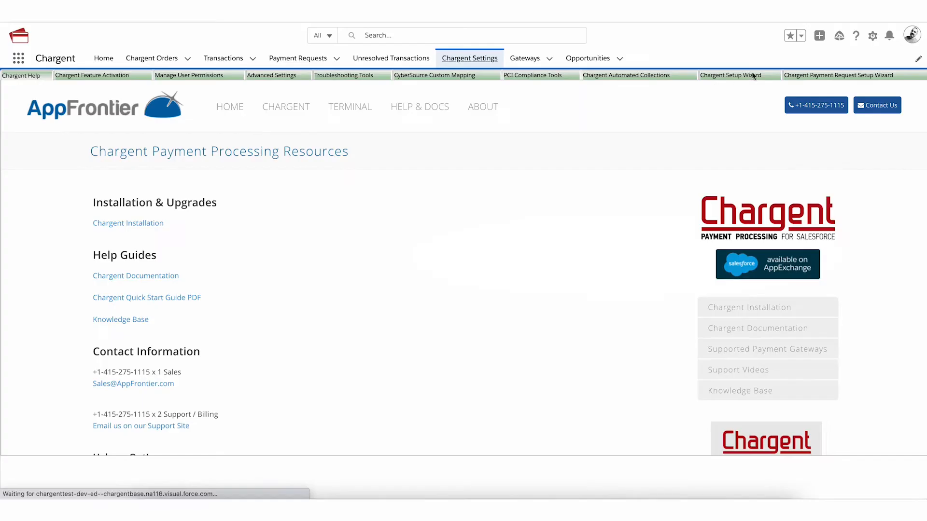
Step: In the Chargent Payment Request Setup Wizard, choose Yes to create payment requests for all orders
left_click(835, 76)
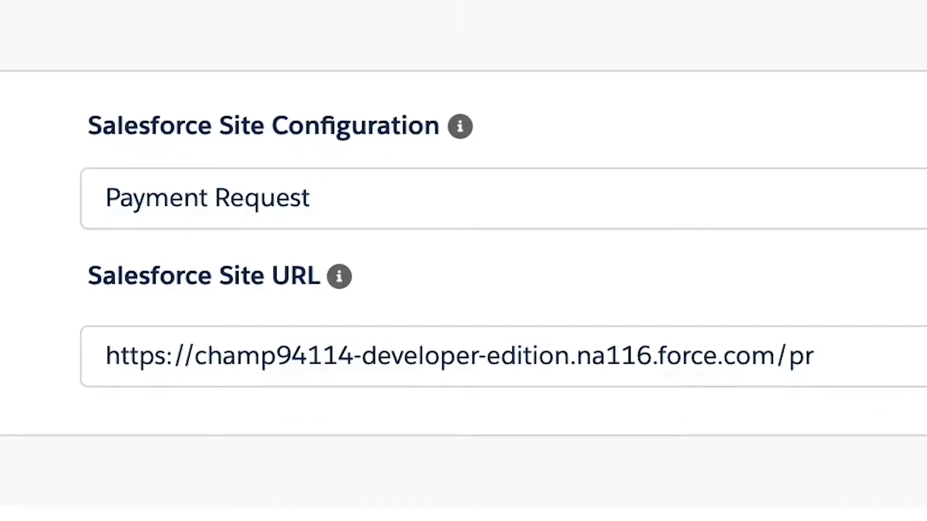
scroll("down", 3)
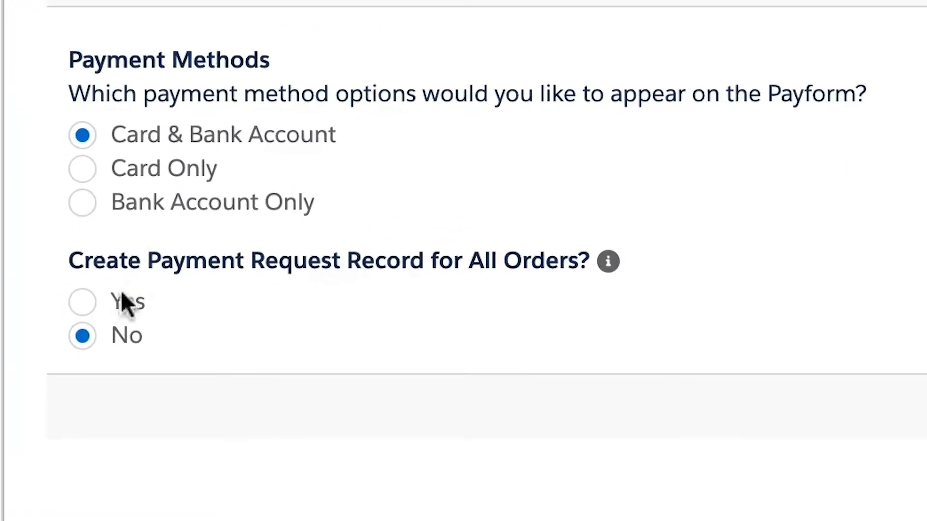
left_click(82, 301)
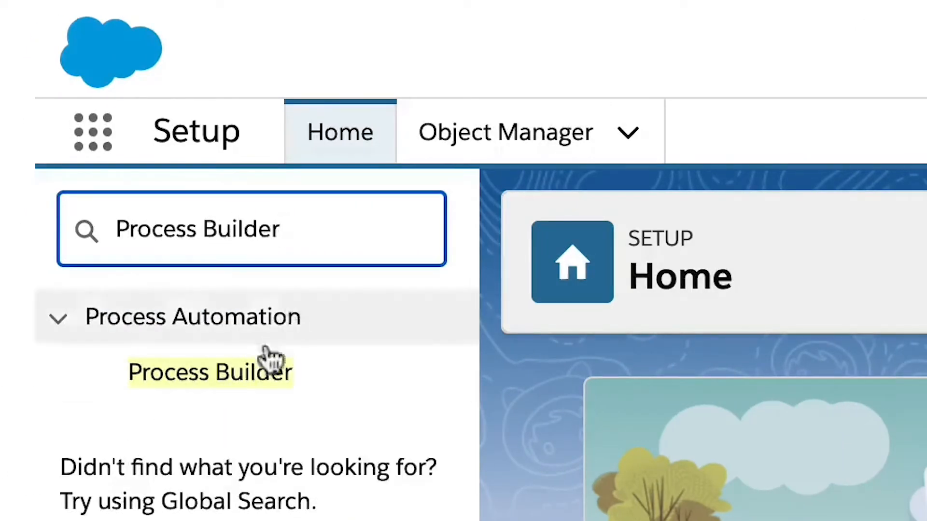
Step: Create the process 'Automatically Create and Send Payment Request' with a description, starting when a record changes
left_click(210, 372)
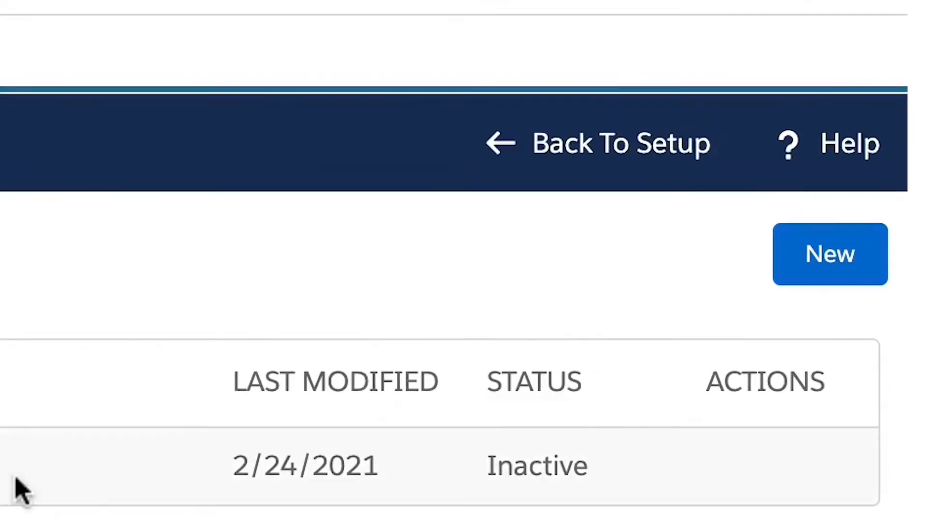
left_click(829, 254)
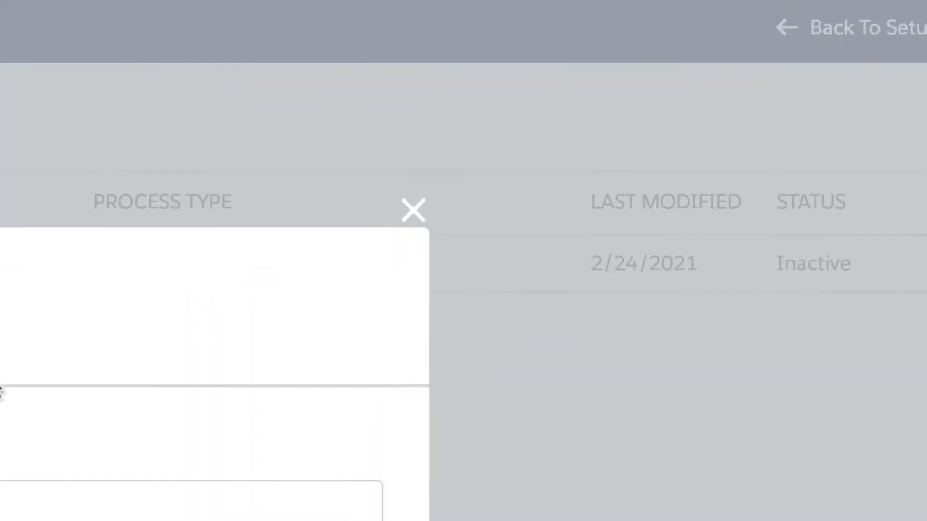
type("Automatically Create and Send")
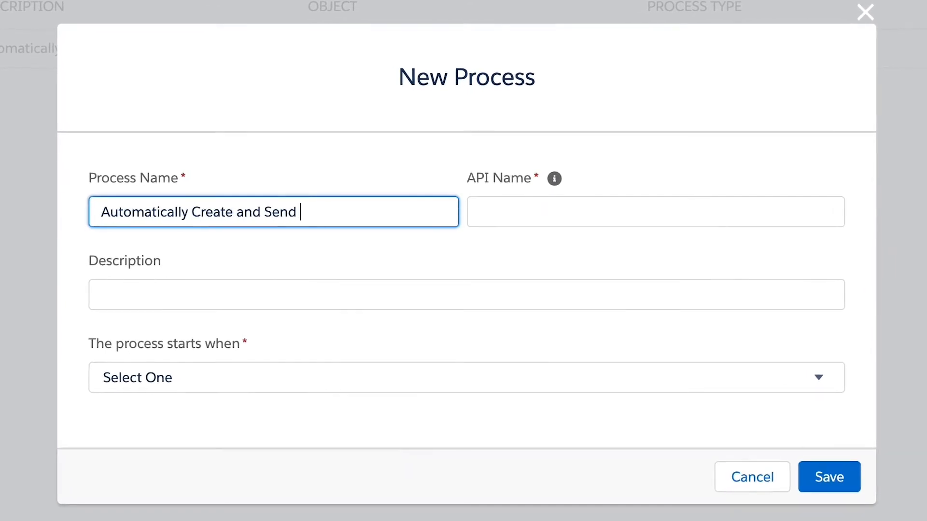
type("Payment Request")
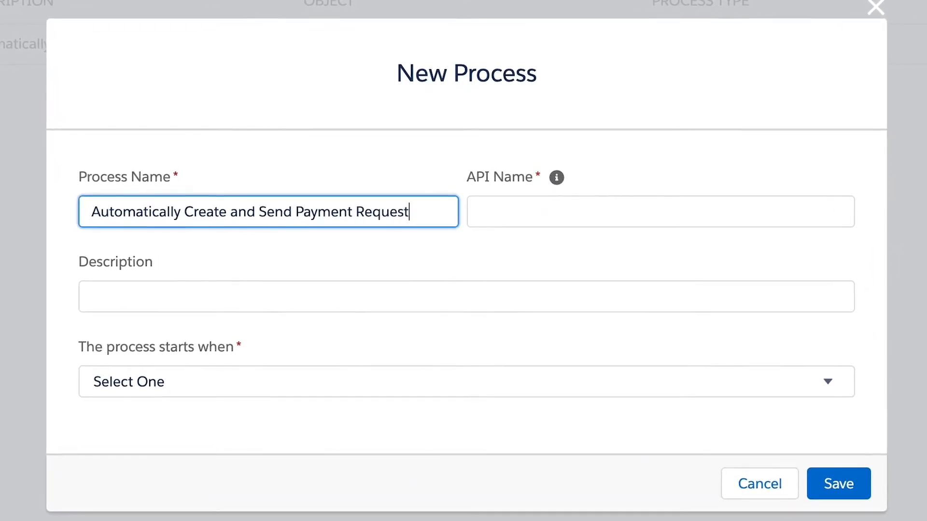
mouse_move(556, 178)
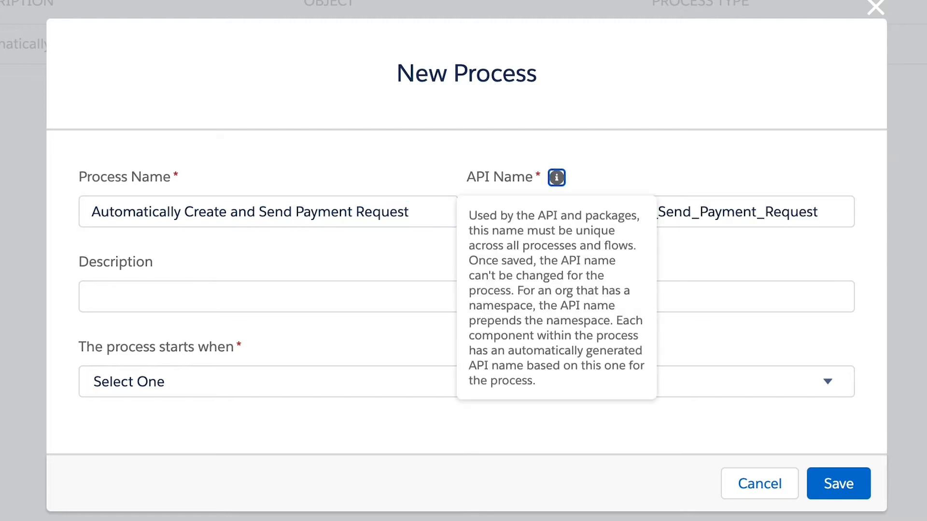
left_click(659, 212)
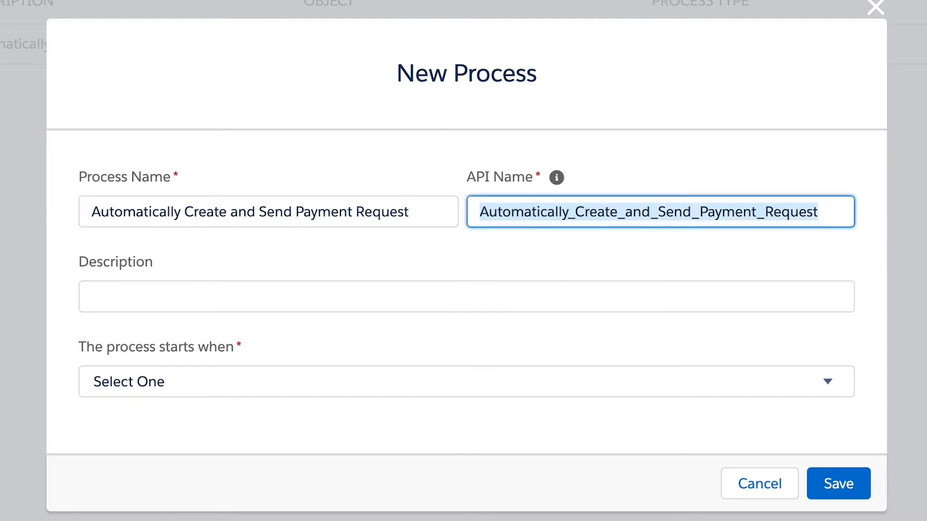
type("Automatically send a payment request when")
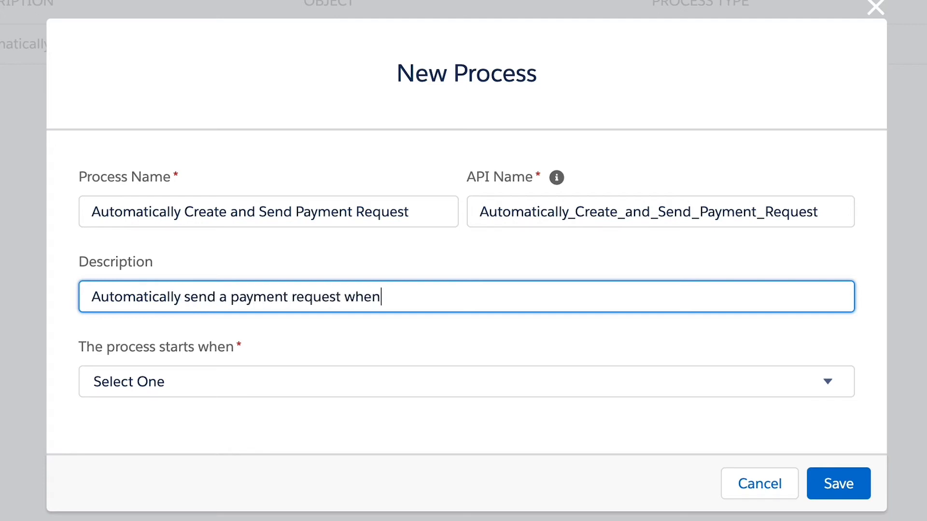
type("a Chargent Order is")
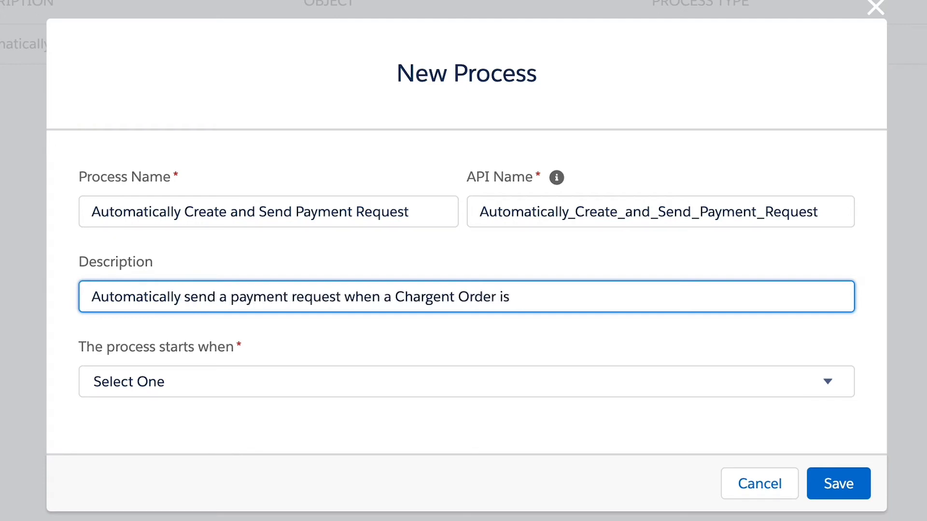
left_click(466, 381)
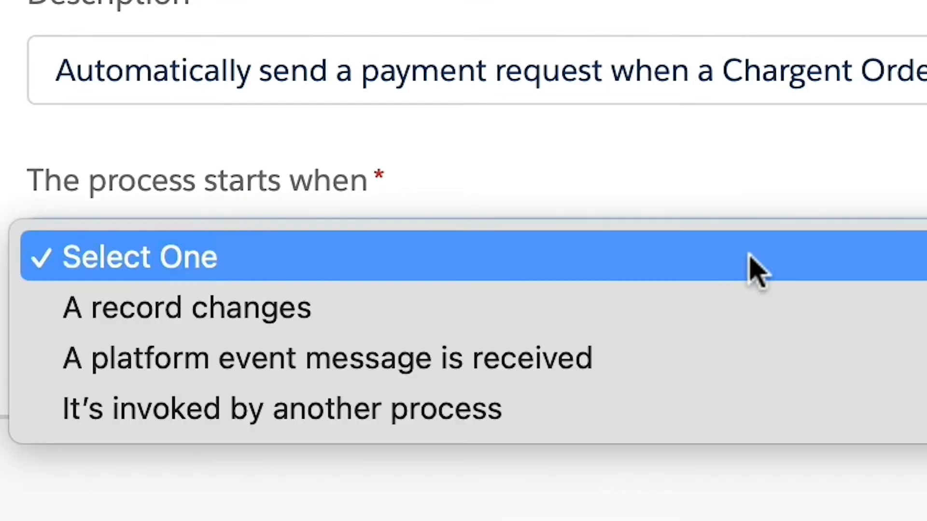
left_click(186, 307)
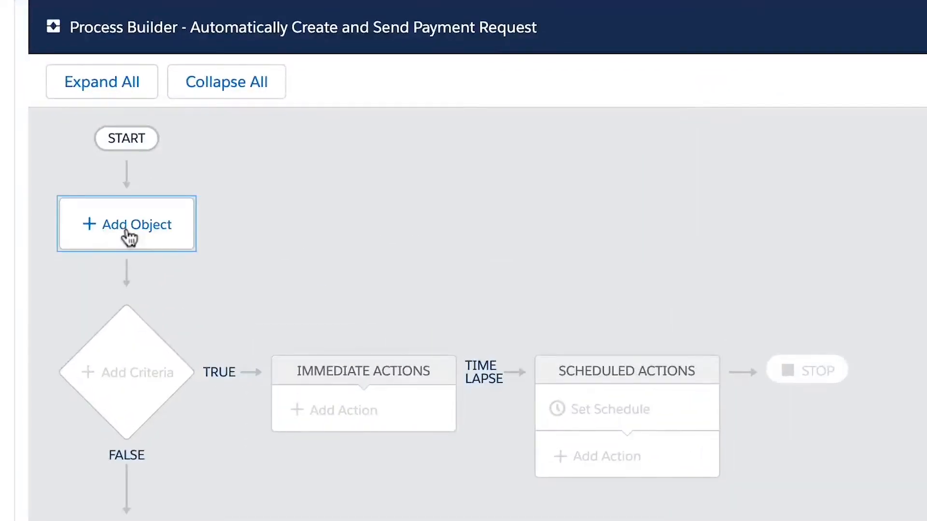
Step: Target Chargent Order records and add criteria 'Charge Amount Is Populated' on the Charge Amount field
type("Chargen")
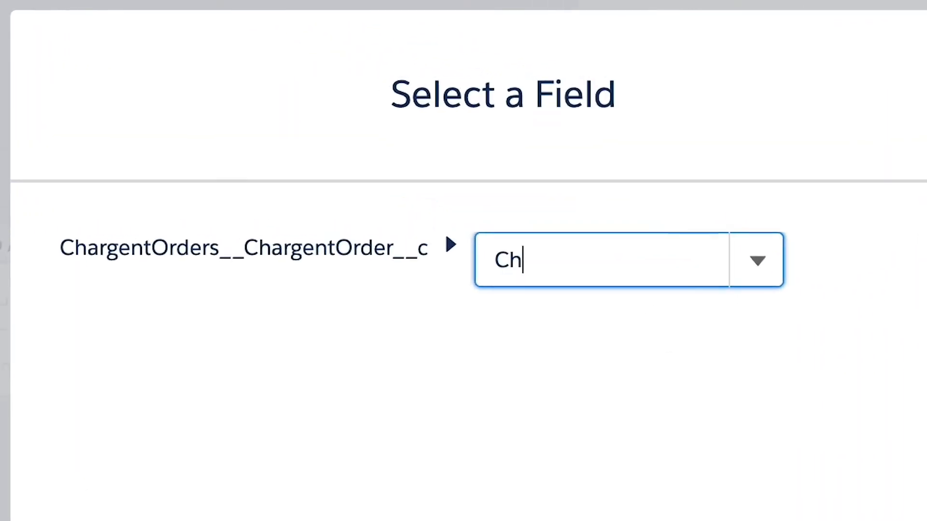
left_click(508, 261)
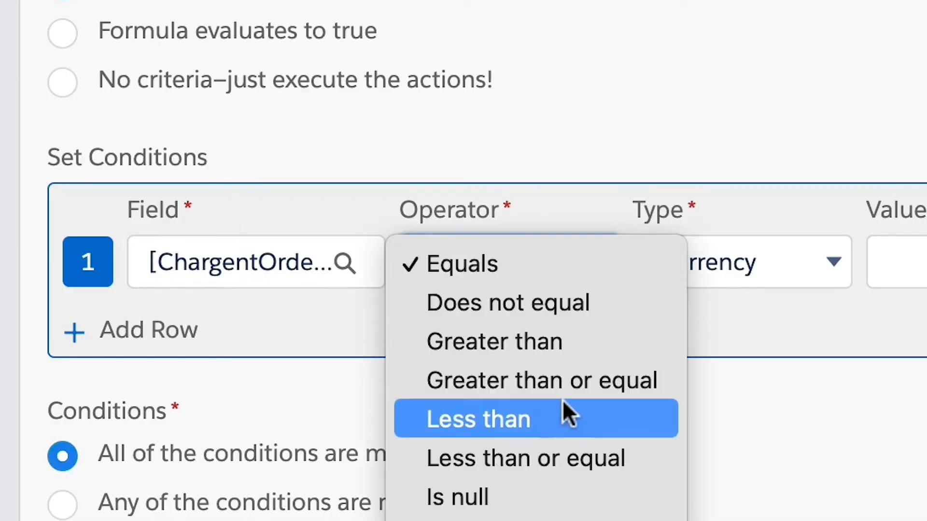
left_click(457, 497)
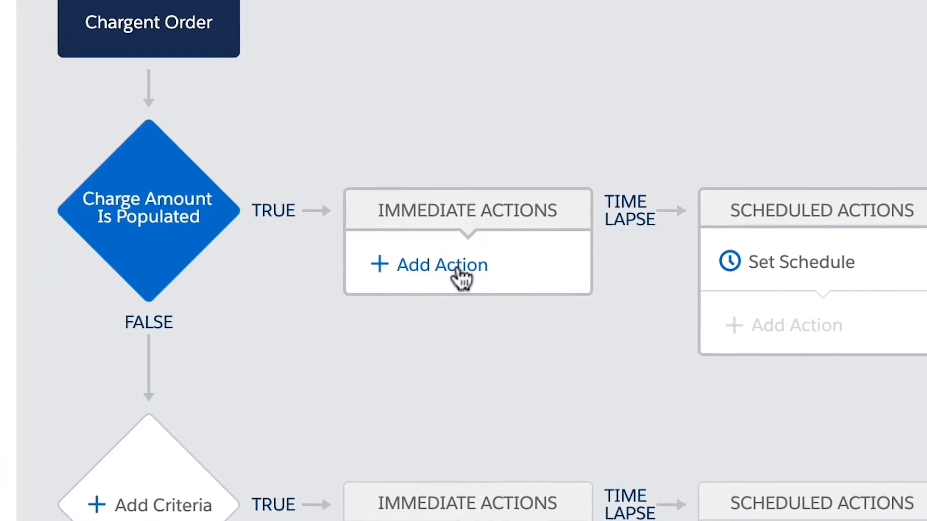
Step: Add Update Records action 'Update Payment Request Record' on ChargentOrders__Payment_Requests__r
left_click(442, 265)
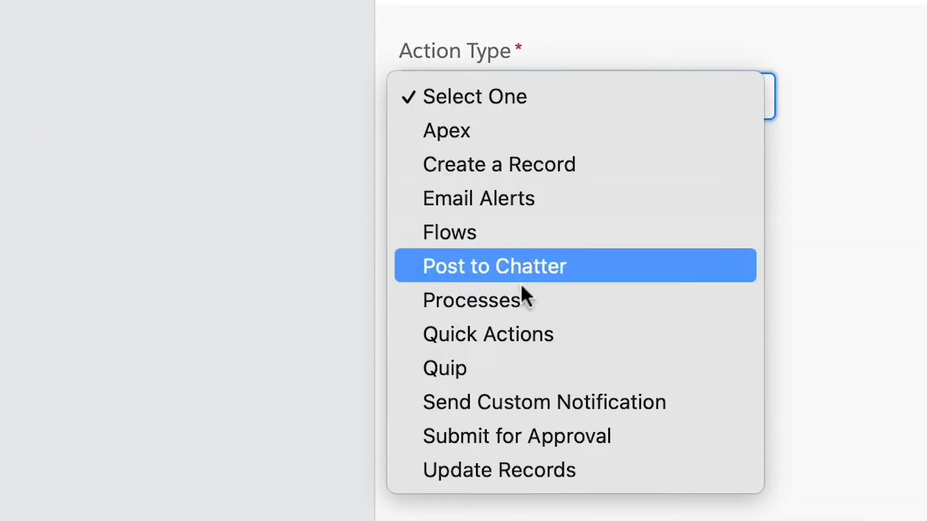
left_click(499, 469)
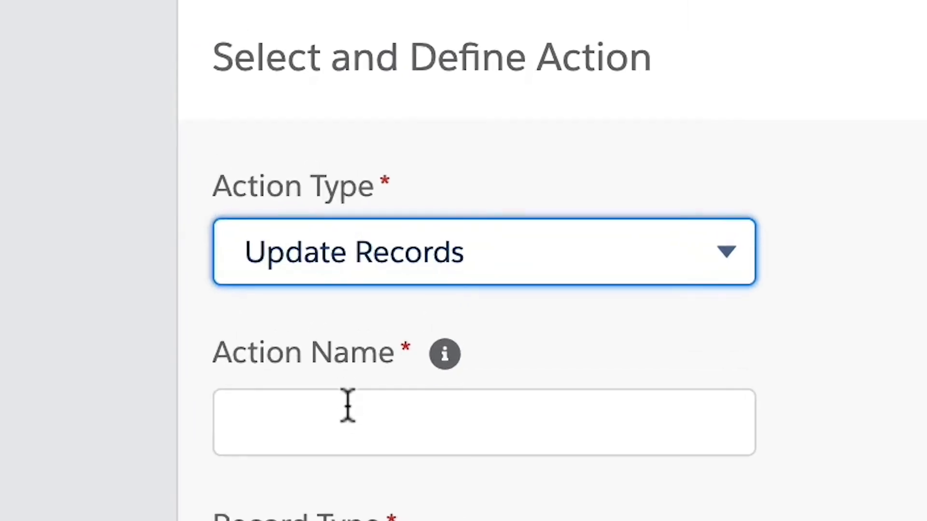
type("Update")
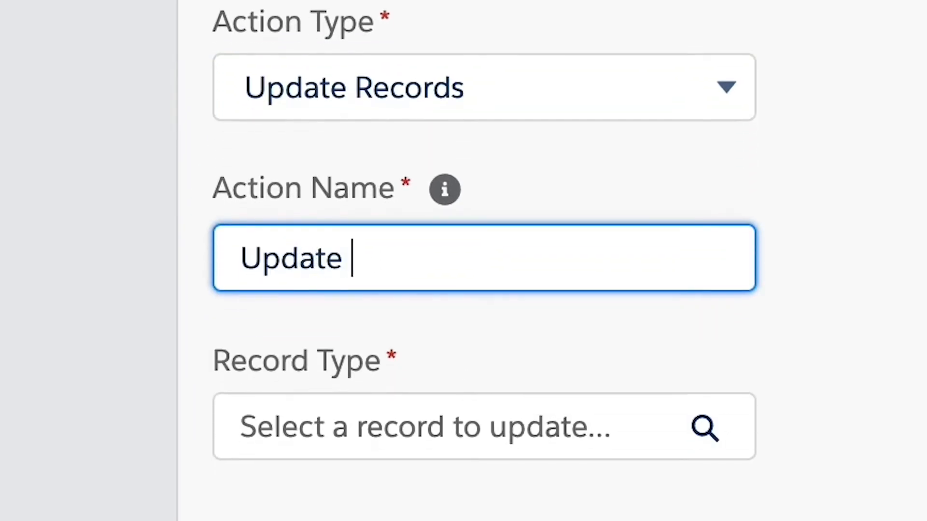
type("Payment Request")
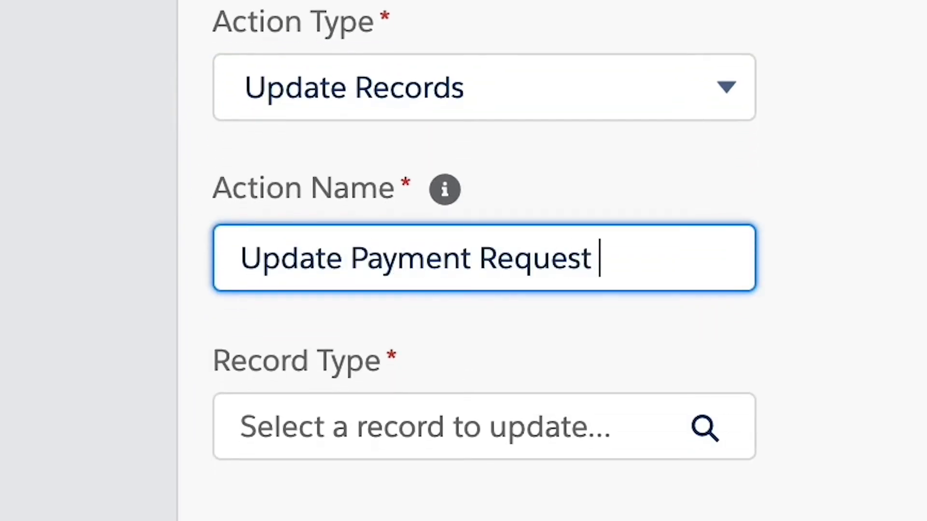
type("Record")
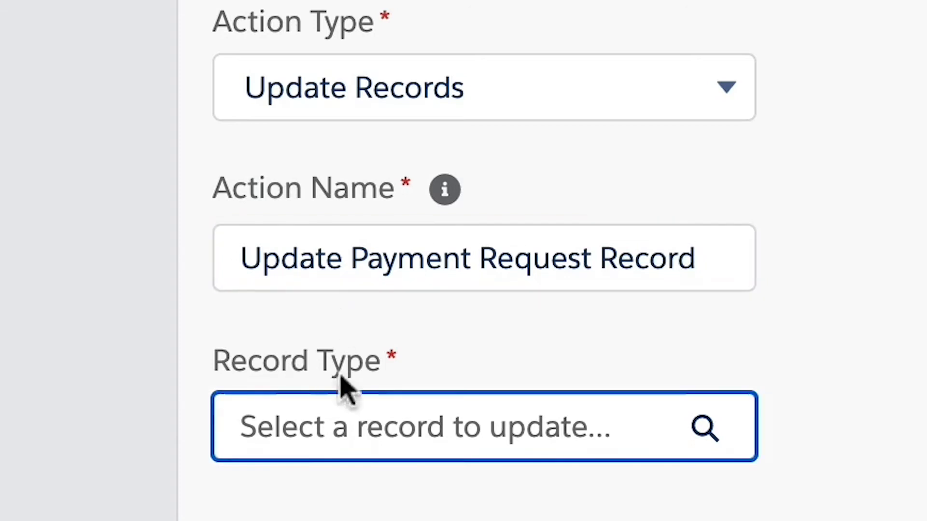
left_click(484, 427)
type("ChargentOrder")
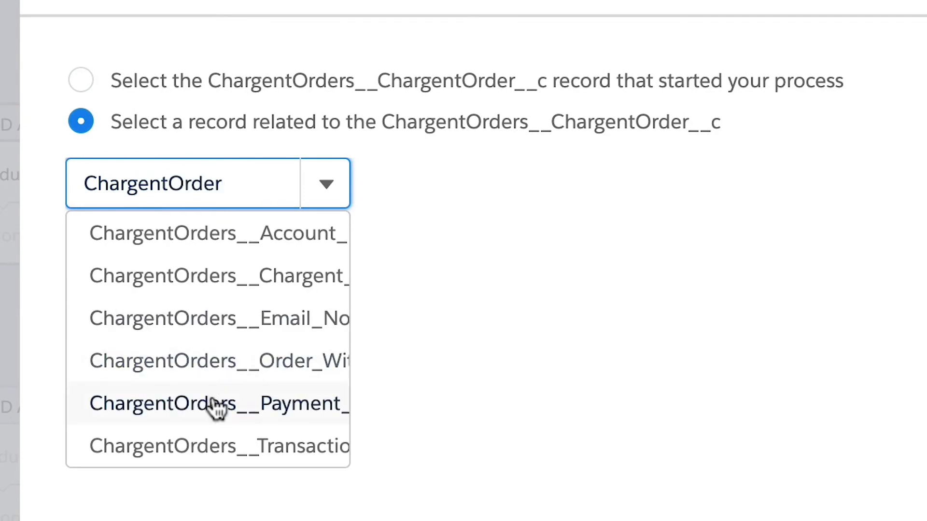
left_click(219, 404)
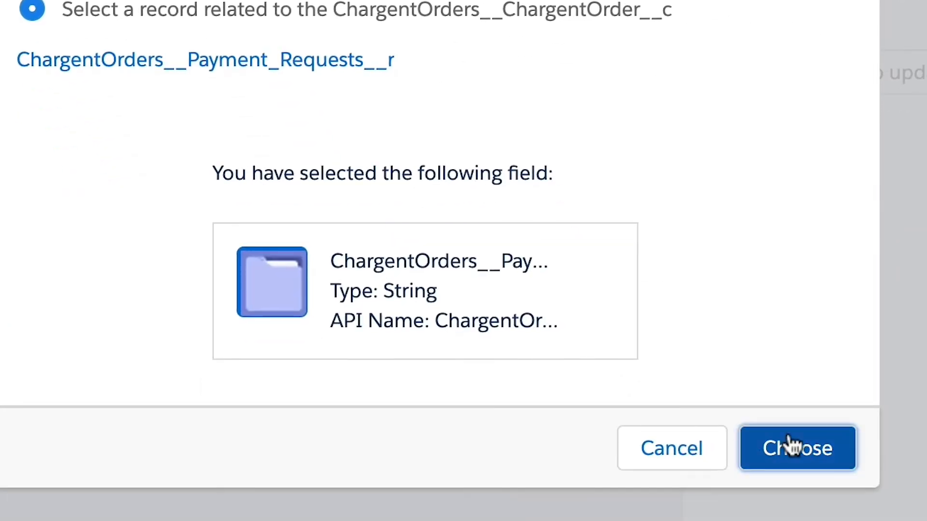
left_click(798, 448)
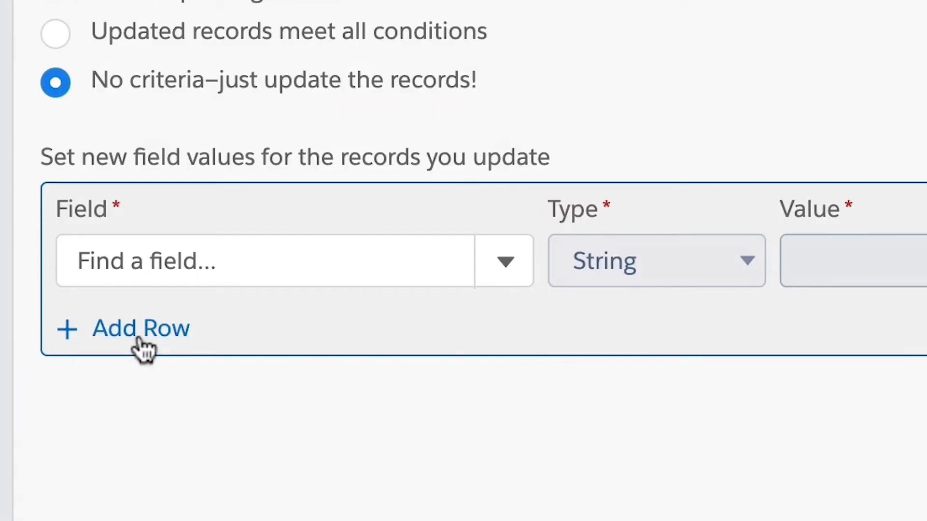
Step: Set Email Address as a field reference and add a Send Payment Request Email row
type("Email")
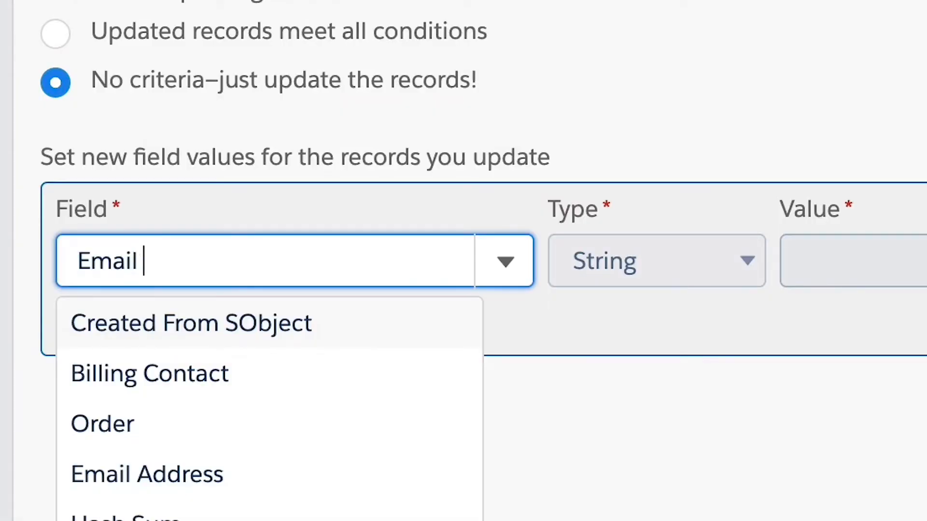
left_click(146, 474)
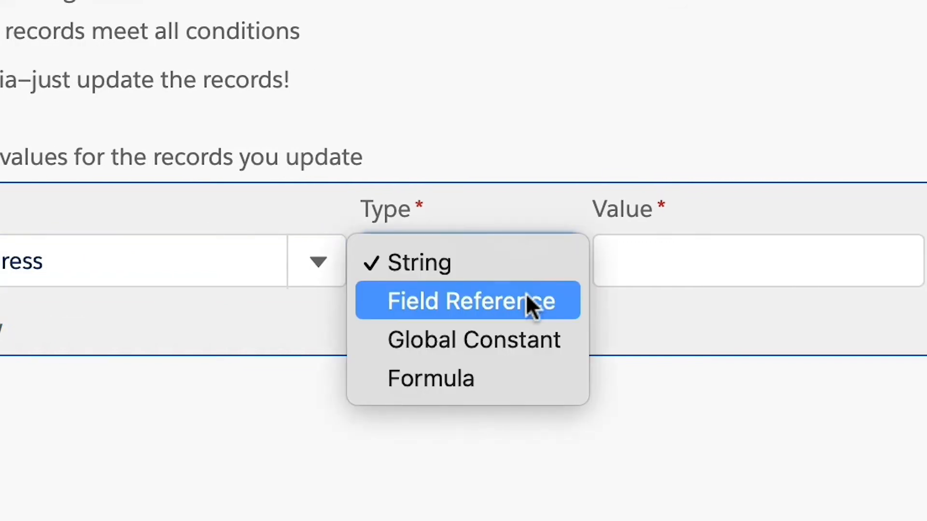
left_click(467, 301)
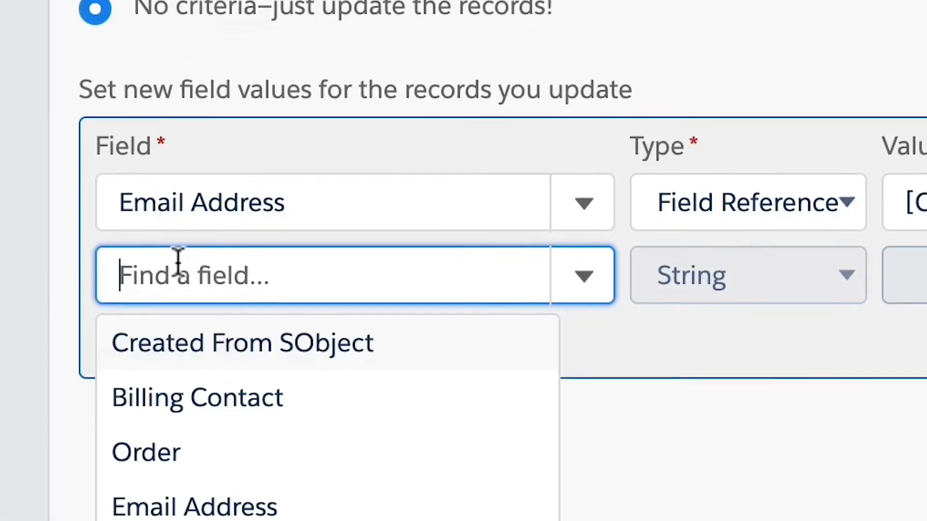
type("Send")
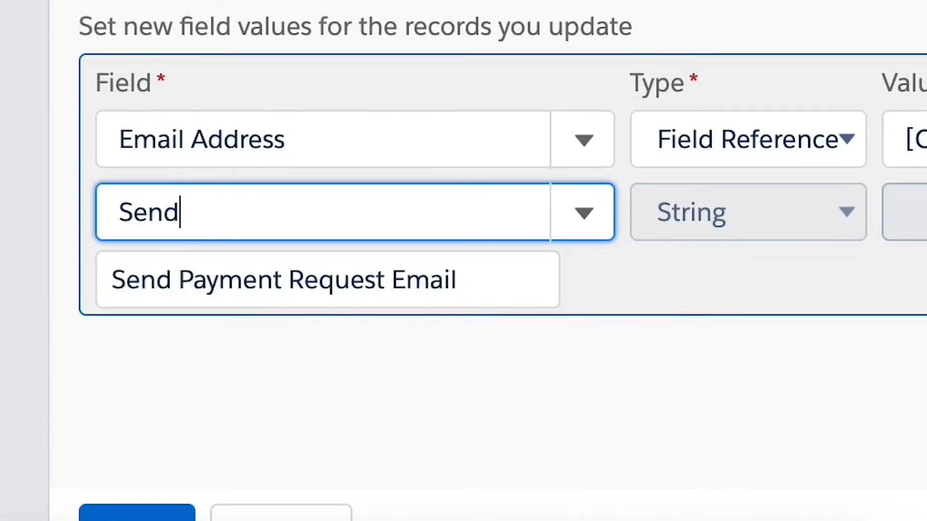
left_click(283, 279)
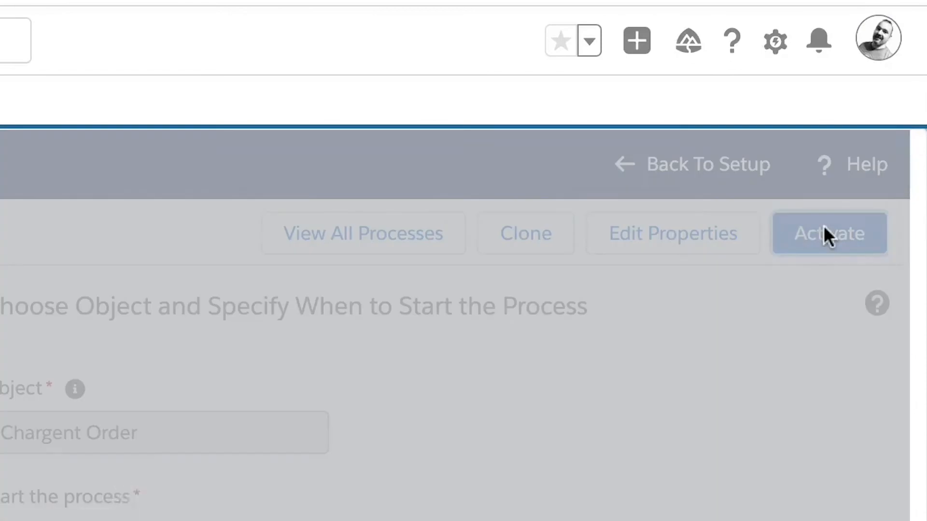
Step: Activate the process and begin a new Chargent Order test, opening the Account Name lookup
left_click(828, 232)
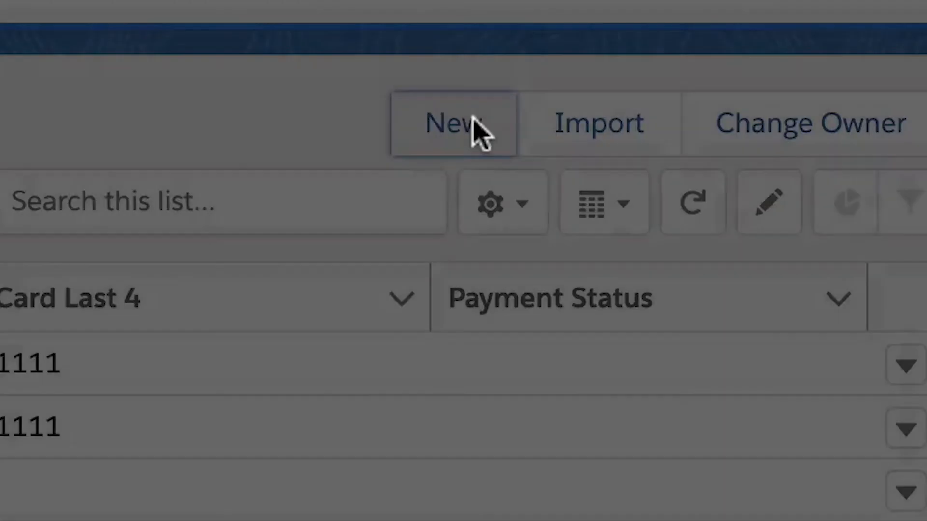
left_click(453, 122)
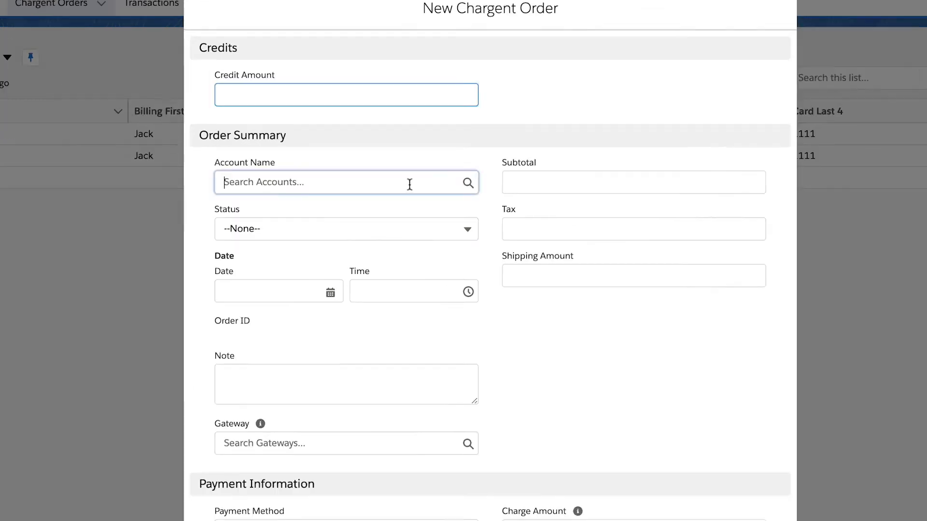
left_click(346, 182)
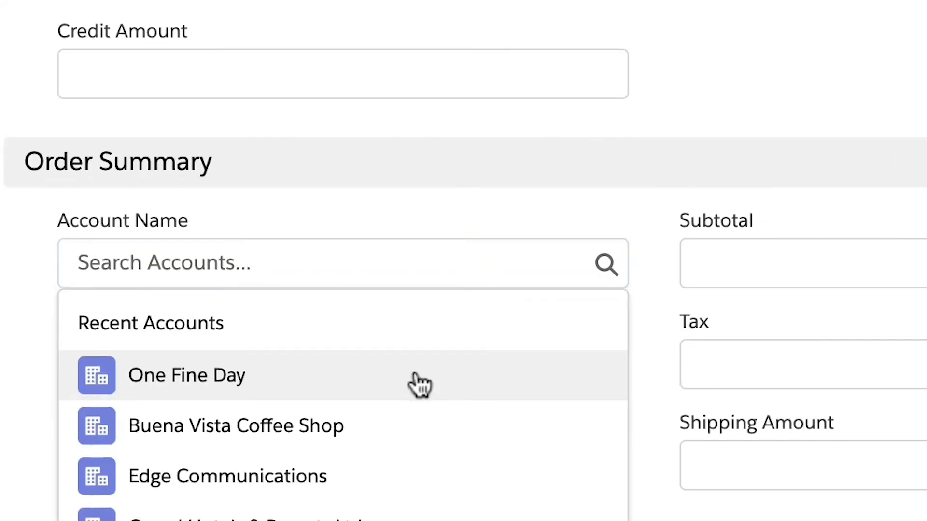